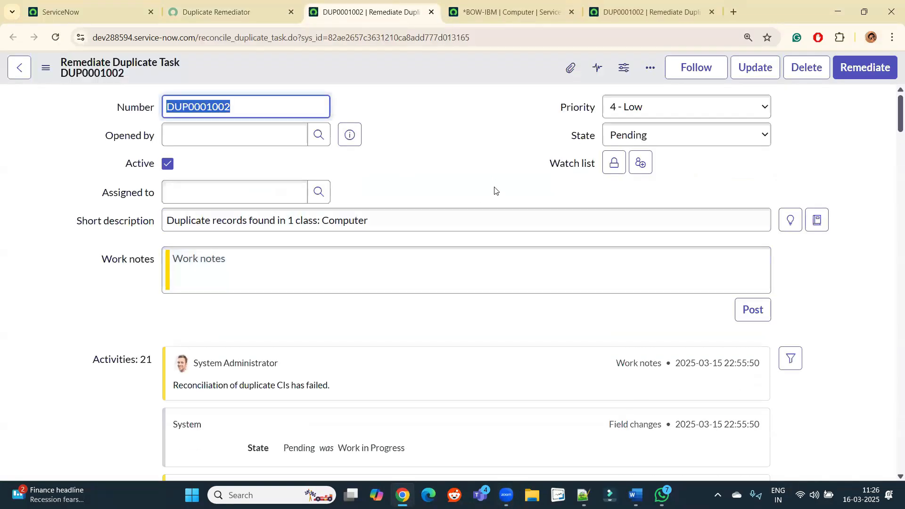
mouse_move(485, 163)
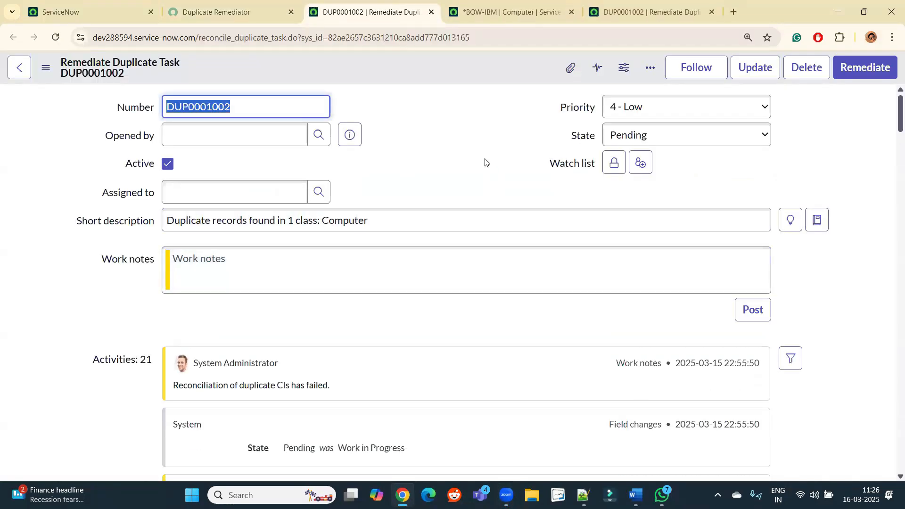
Step: Scroll the DUP0001002 form down to the reconciliation, deletion-aborted and merged-items work notes
scroll(down, 3)
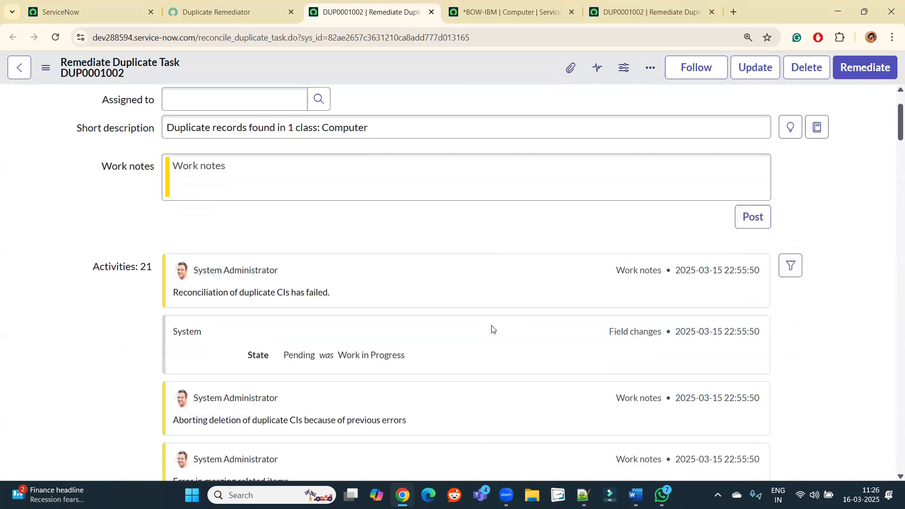
scroll(down, 3)
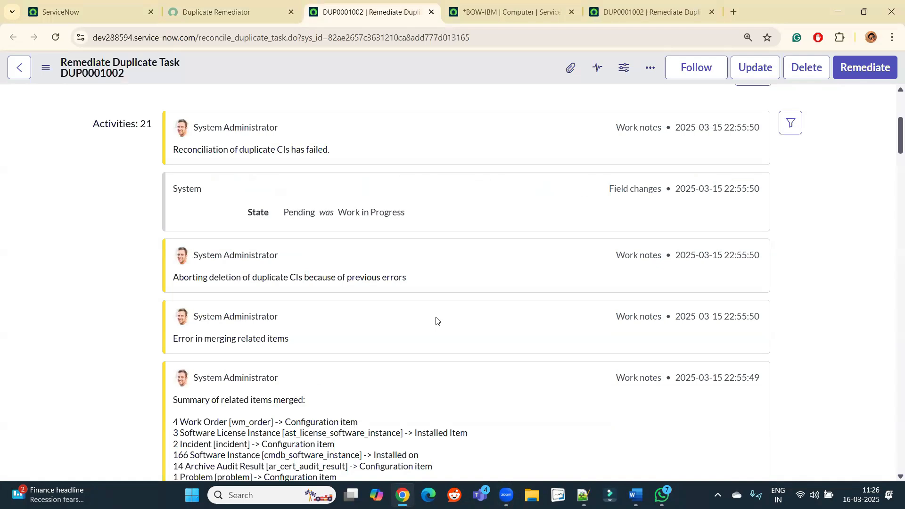
scroll(down, 3)
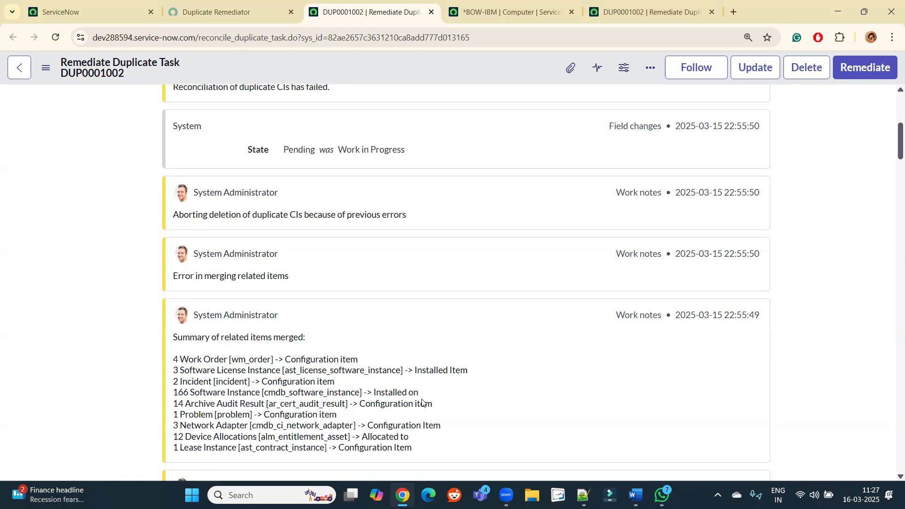
Step: Scroll to the note listing Software Instance records repointed to the master CI
scroll(down, 3)
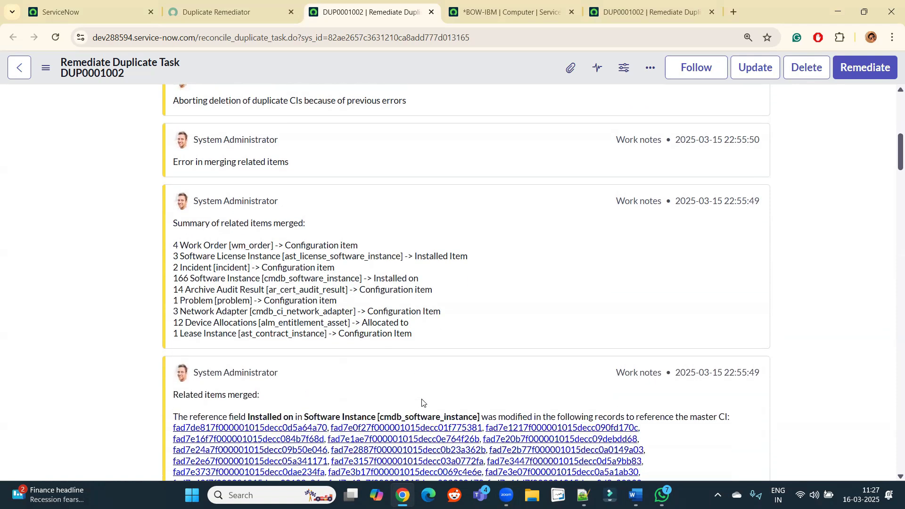
scroll(down, 3)
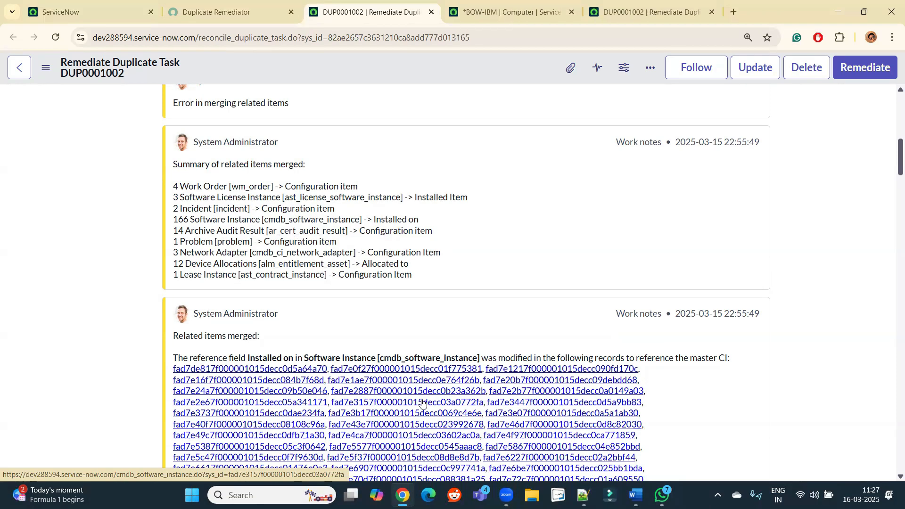
mouse_move(701, 447)
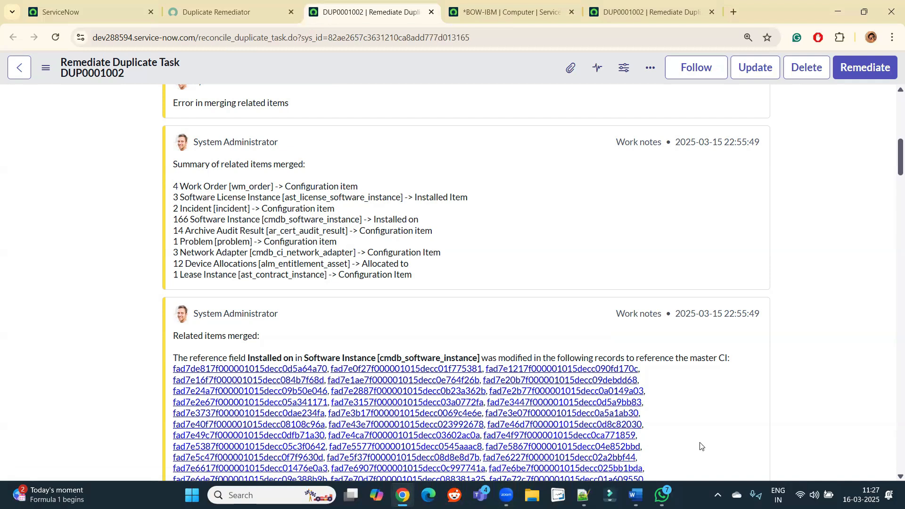
click(662, 495)
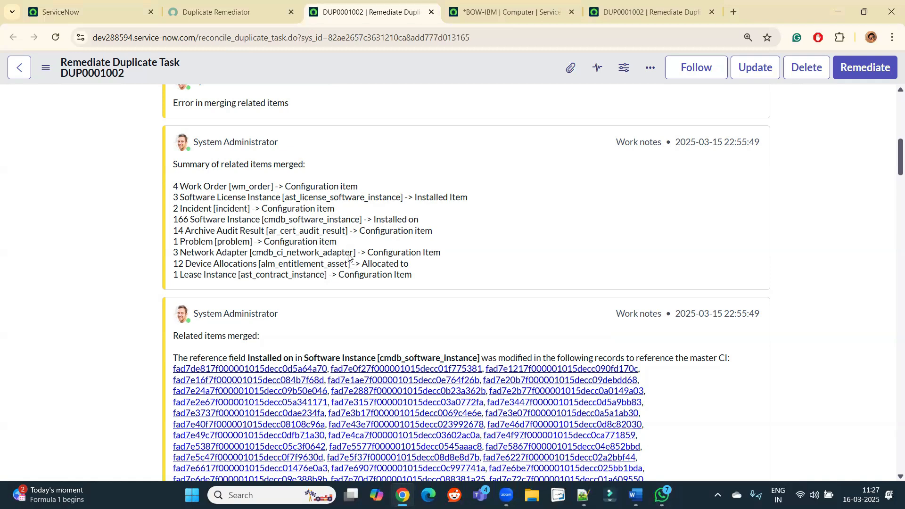
mouse_move(519, 138)
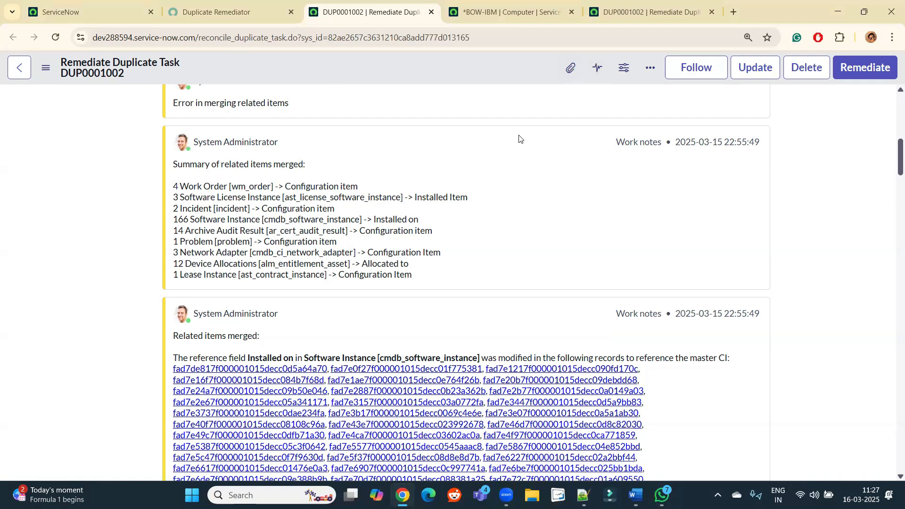